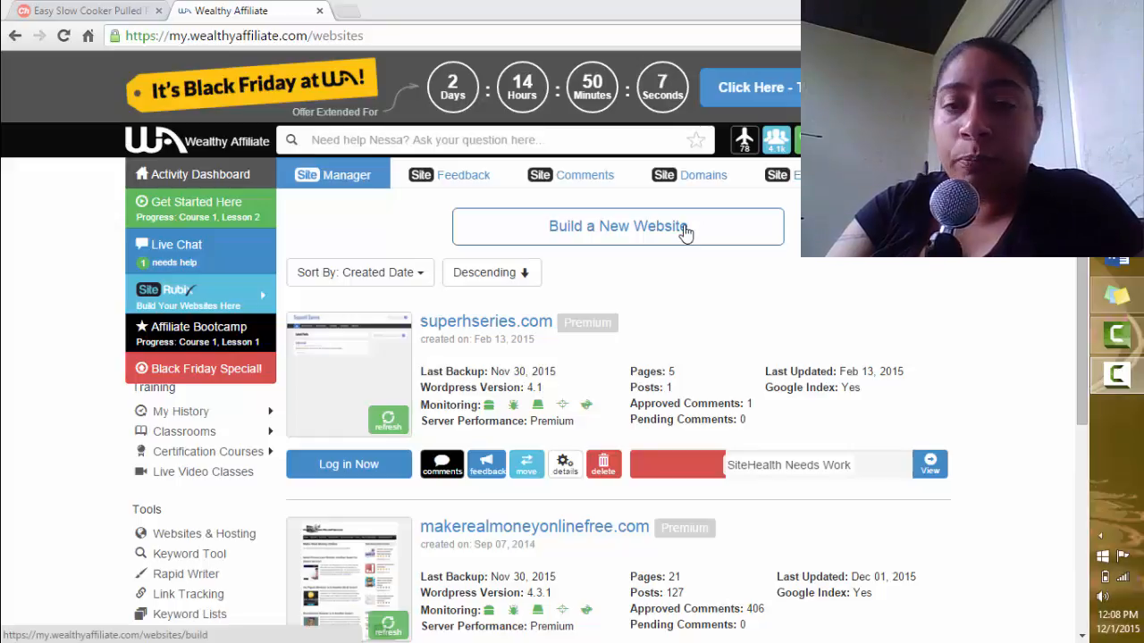
Start a new website from Site Manager via 'Build a New Website'
{"action": "left_click", "coordinate": [616, 225]}
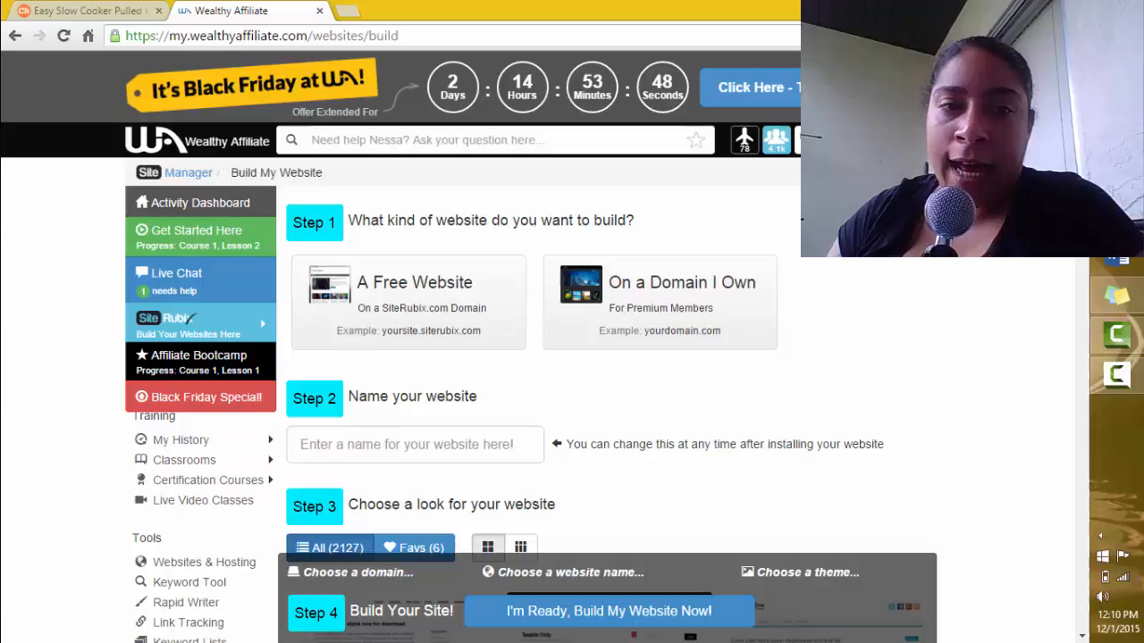
Choose 'On a Domain I Own', enter whatisinyourpetsfood.com, name it WhatIsInYourPetsFood.com and reach theme choices
{"action": "left_click", "coordinate": [659, 302]}
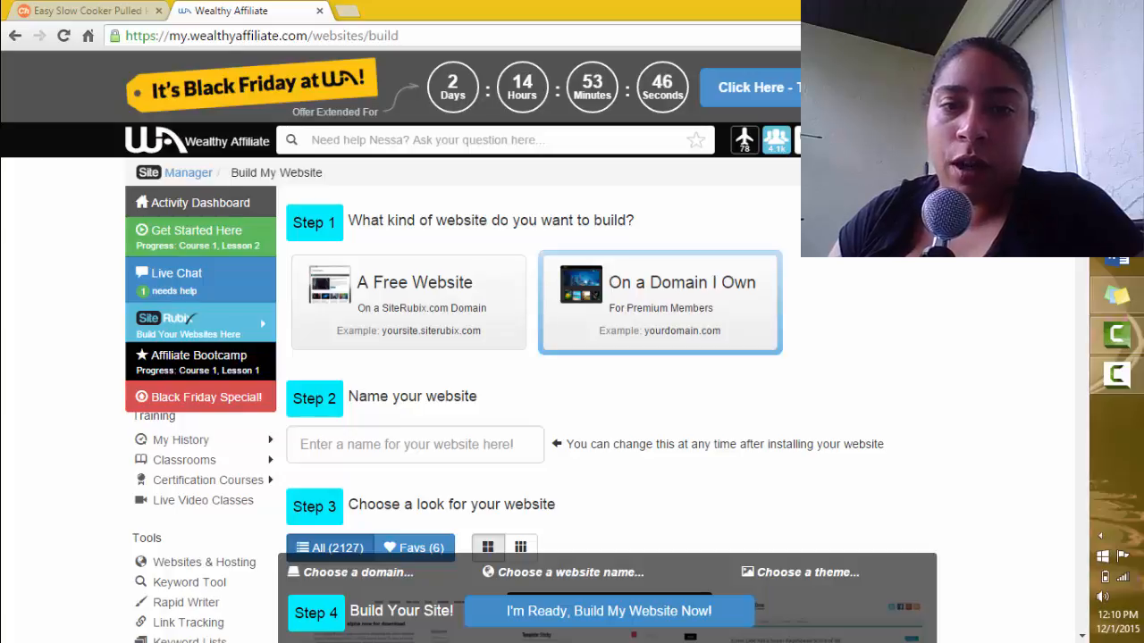
{"action": "left_click", "coordinate": [658, 302]}
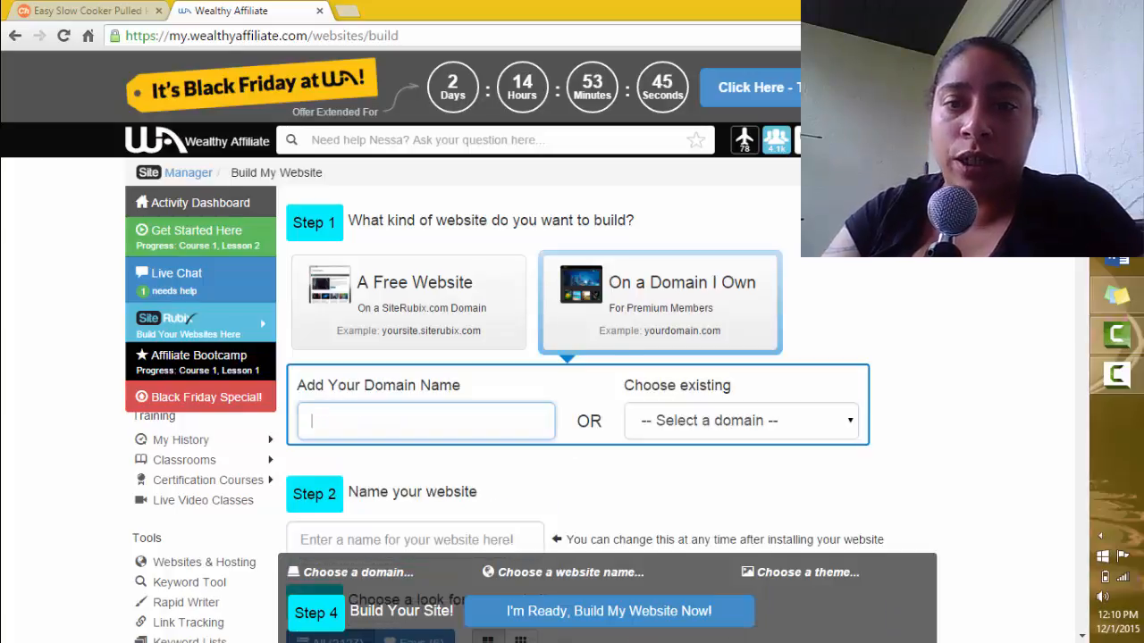
{"action": "type", "text": "WhatIsInYourPetsFood.com"}
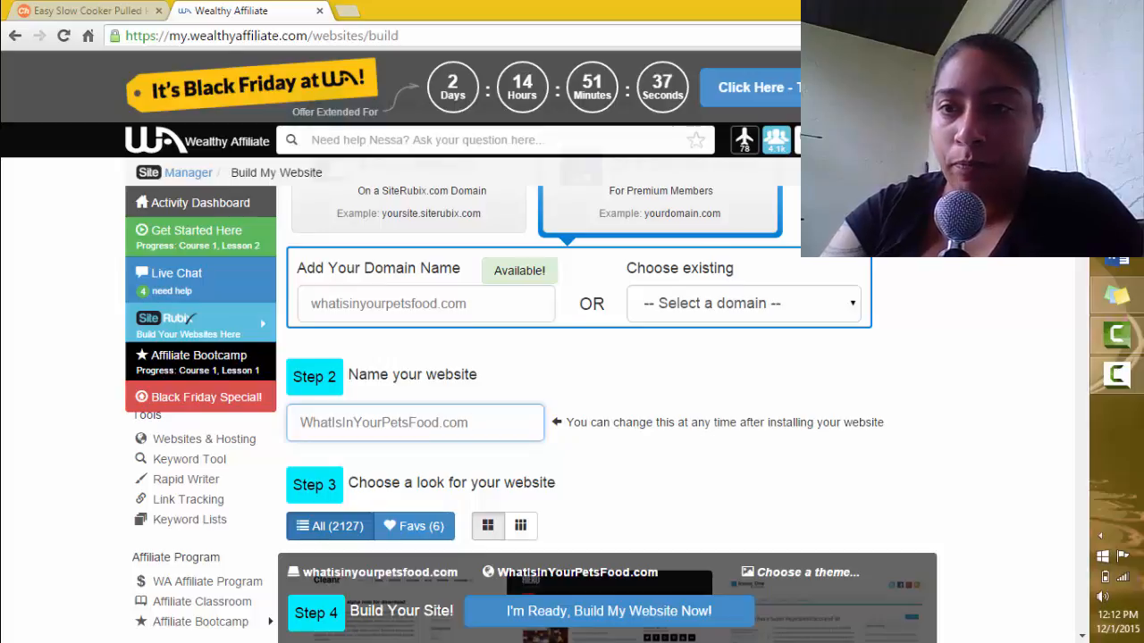
{"action": "scroll", "scroll_direction": "down", "scroll_amount": 3}
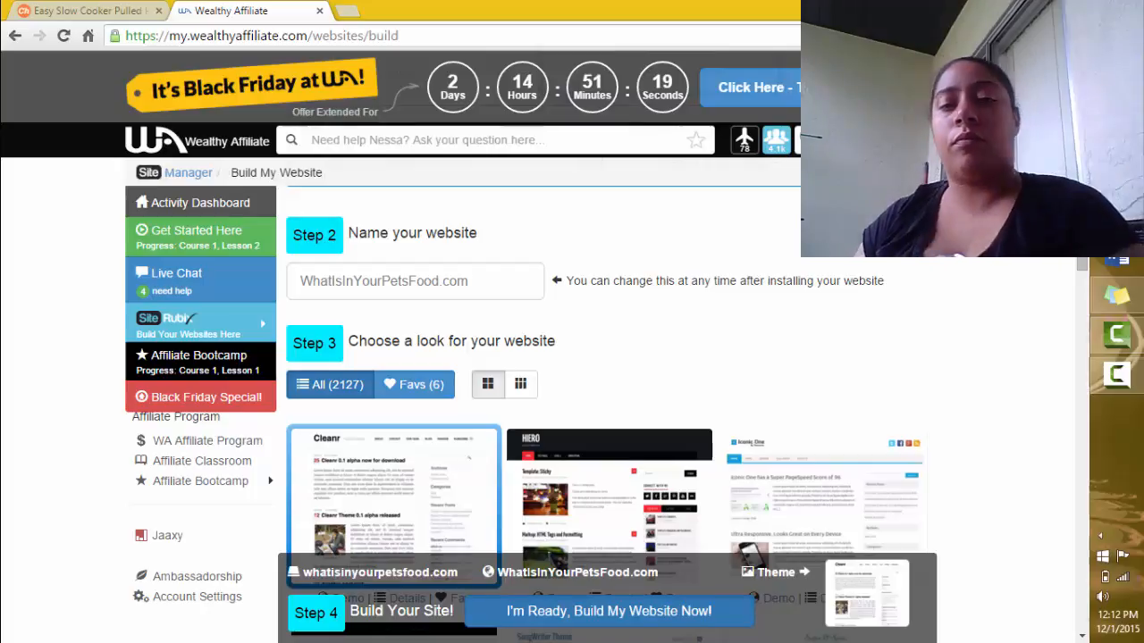
Build the site with 'I'm Ready, Build My Website Now!' and log in to its WordPress dashboard
{"action": "left_click", "coordinate": [610, 611]}
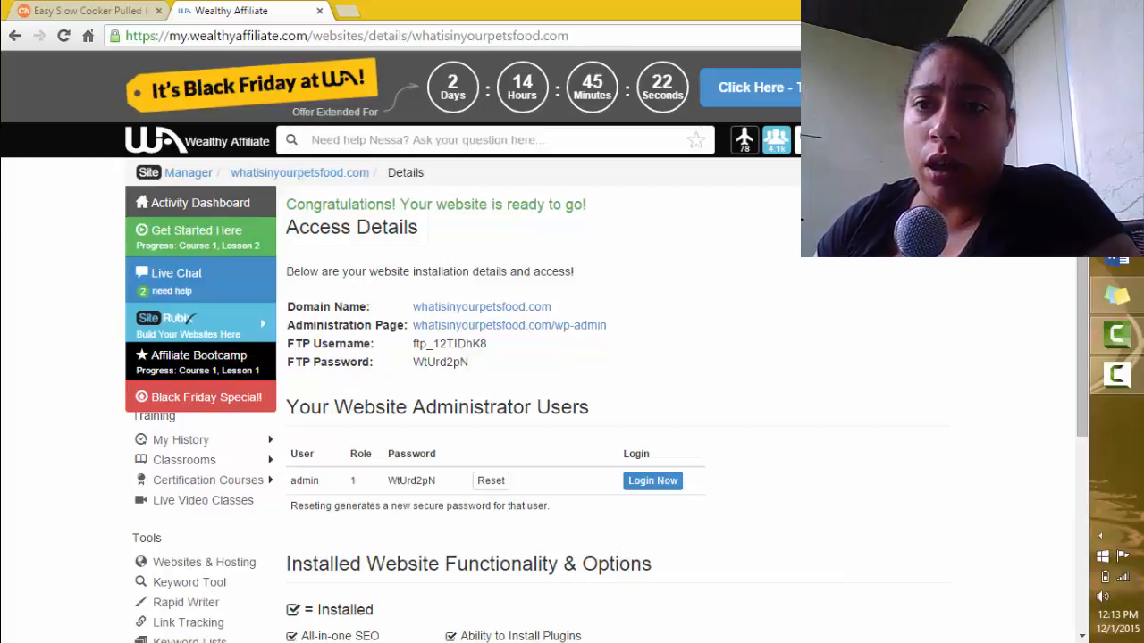
{"action": "left_click", "coordinate": [652, 481]}
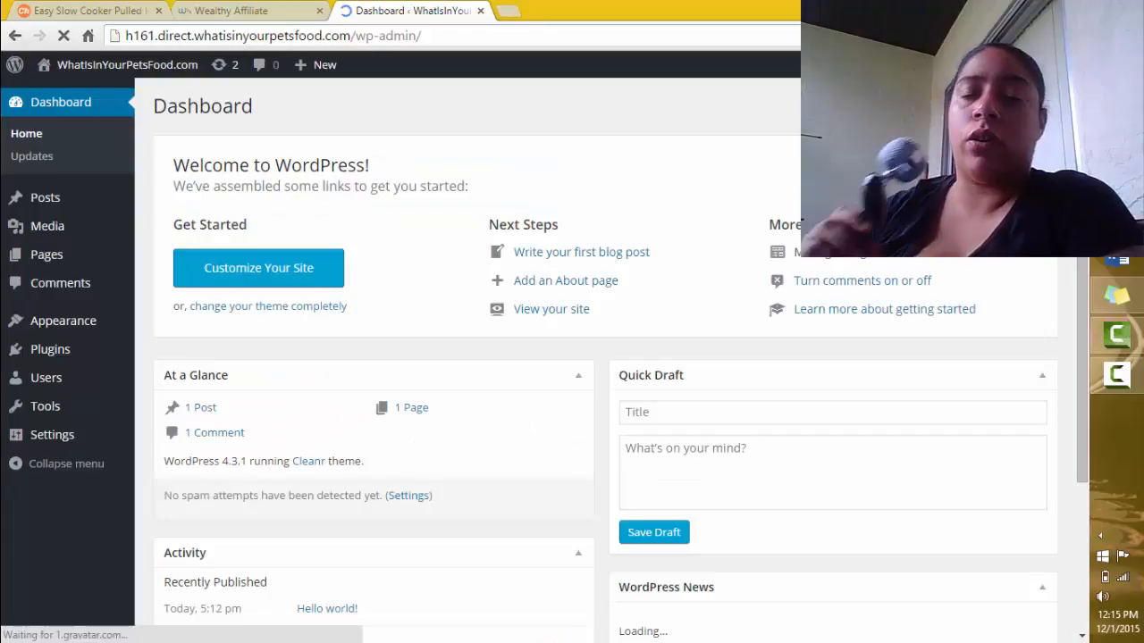